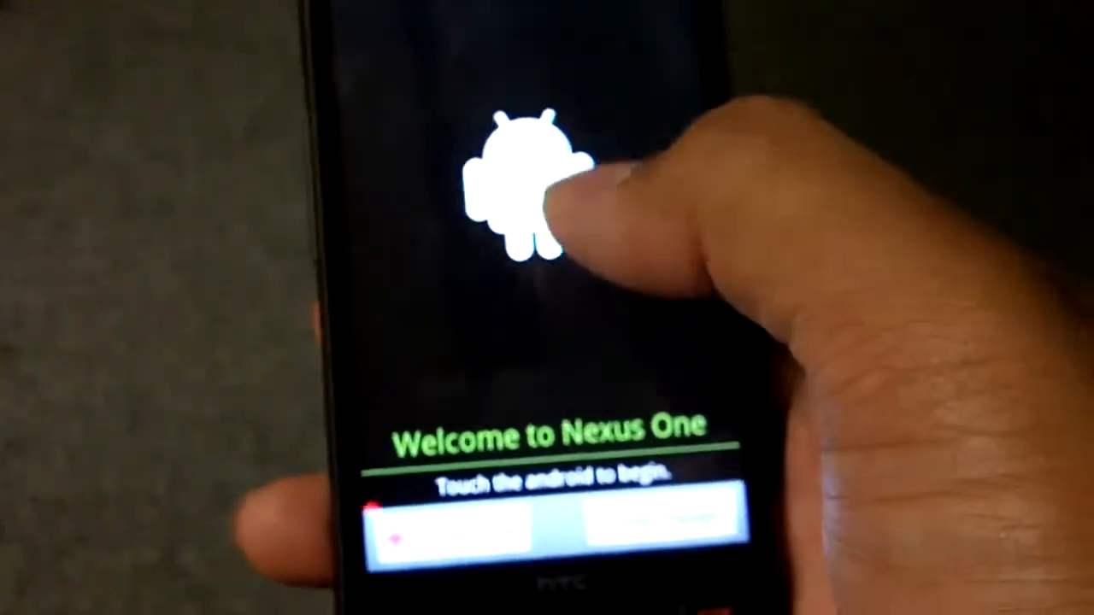
Step: Start the phone's setup and continue past the Google Account explanation screen
left_click(530, 188)
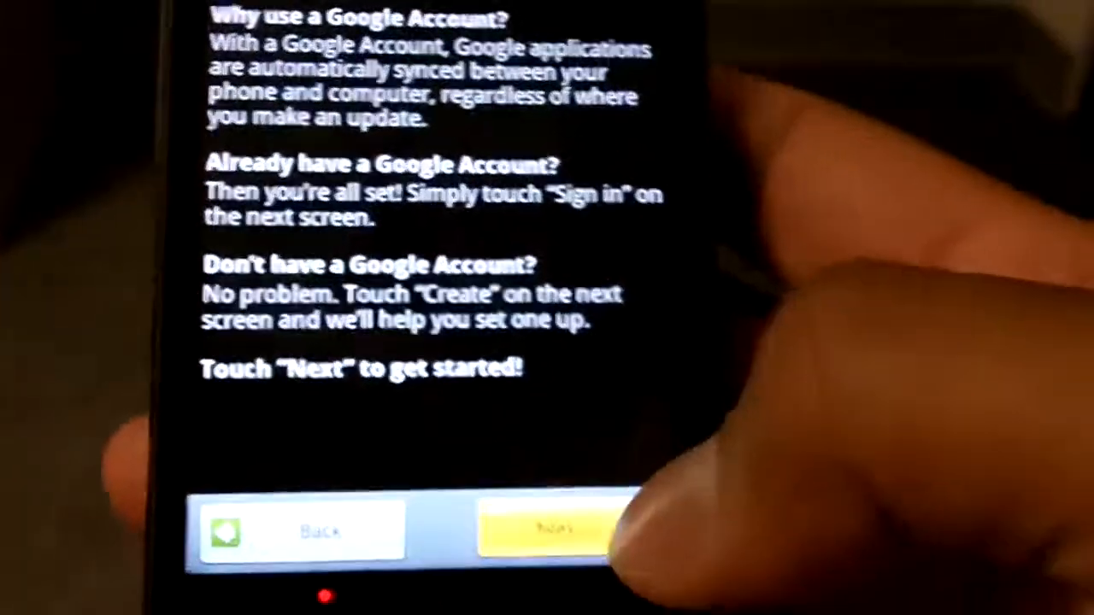
left_click(547, 529)
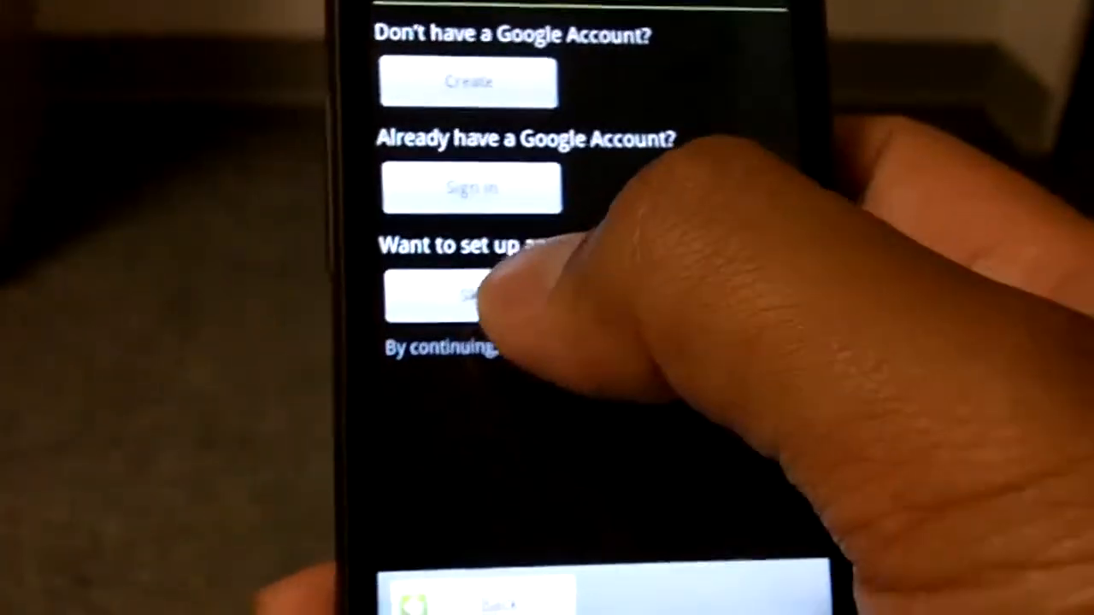
Step: Skip Google Account setup for later and toggle Automatic network date and time
left_click(444, 299)
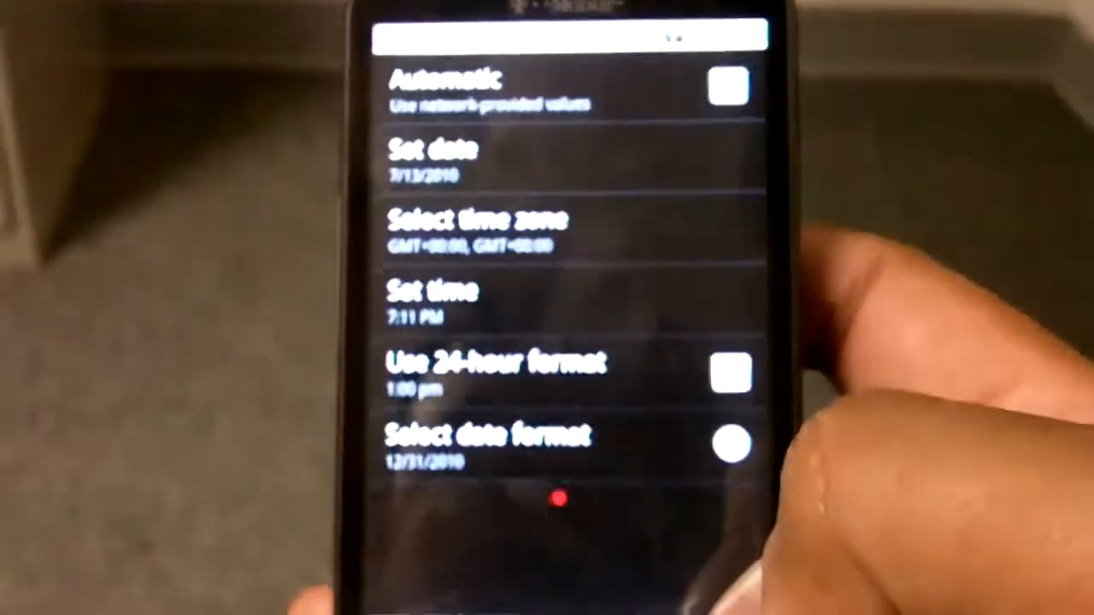
left_click(556, 89)
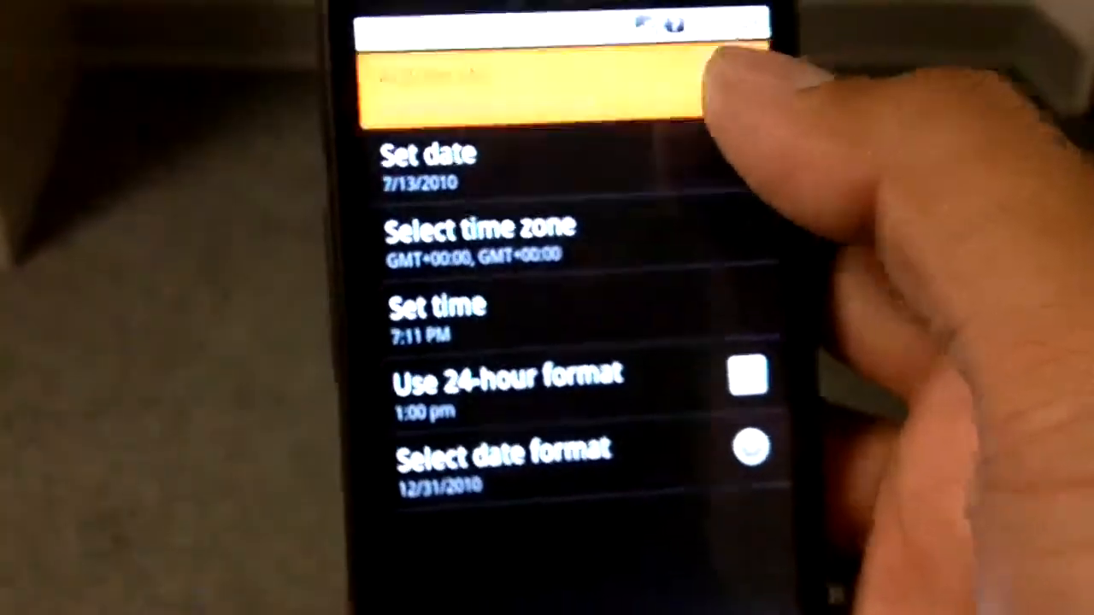